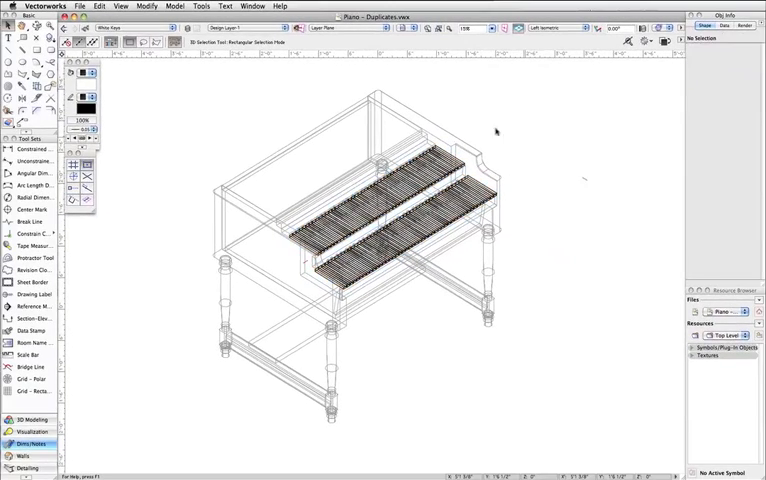
- Bring the Organ.vwx drawing with its two-manual keyboard to the front
{"action": "left_click", "coordinate": [112, 28]}
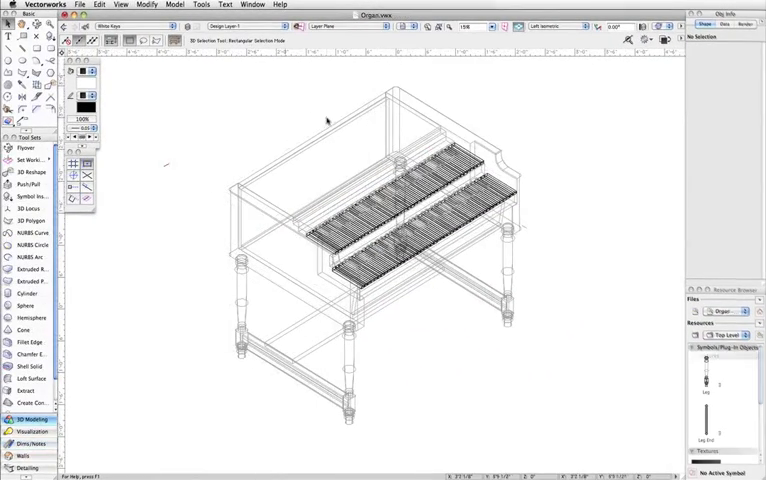
- Make the selected white key a symbol named White Key, stored in the Organ file
{"action": "left_click", "coordinate": [330, 244]}
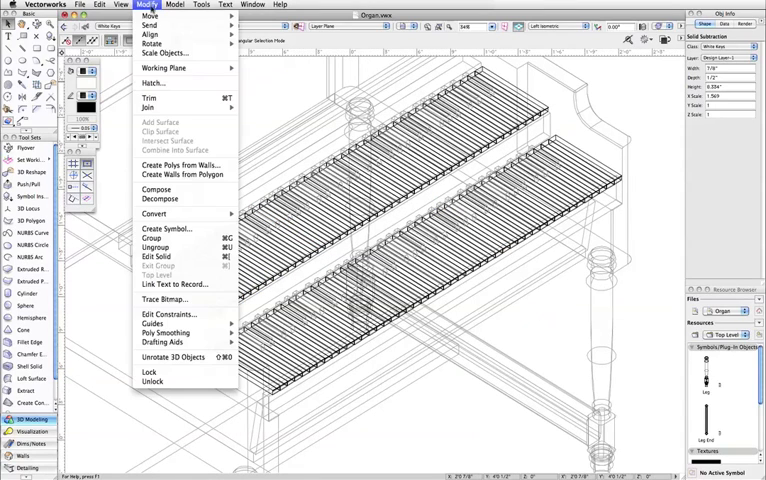
{"action": "mouse_move", "coordinate": [190, 230]}
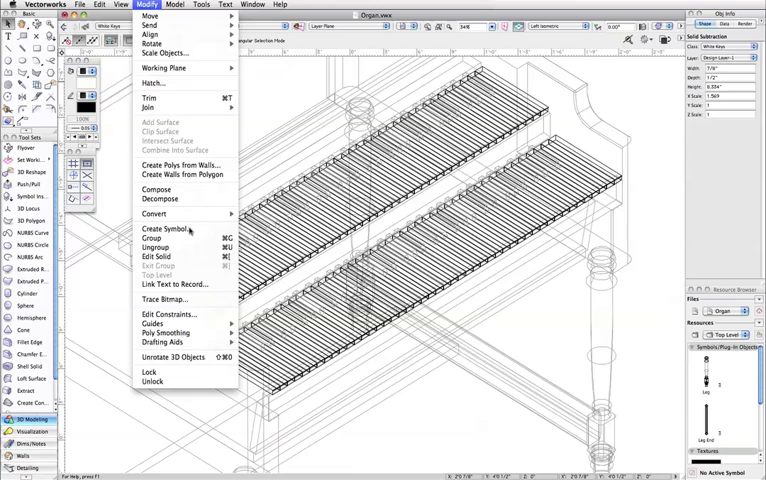
{"action": "left_click", "coordinate": [164, 230]}
{"action": "type", "text": "White Key"}
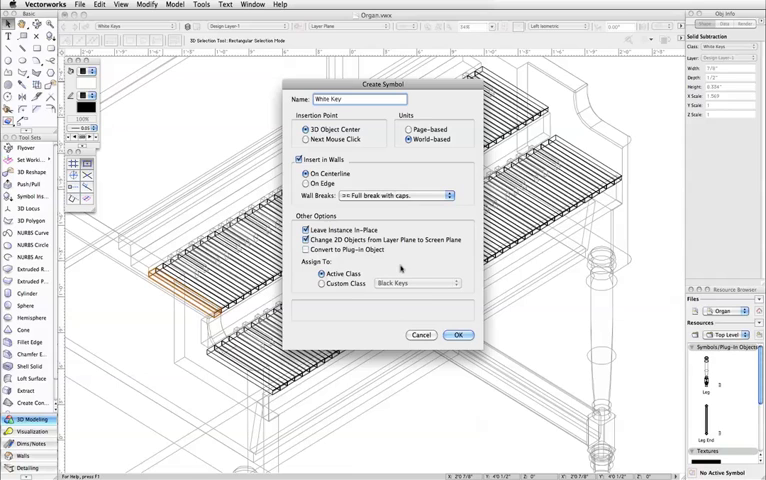
{"action": "left_click", "coordinate": [458, 334]}
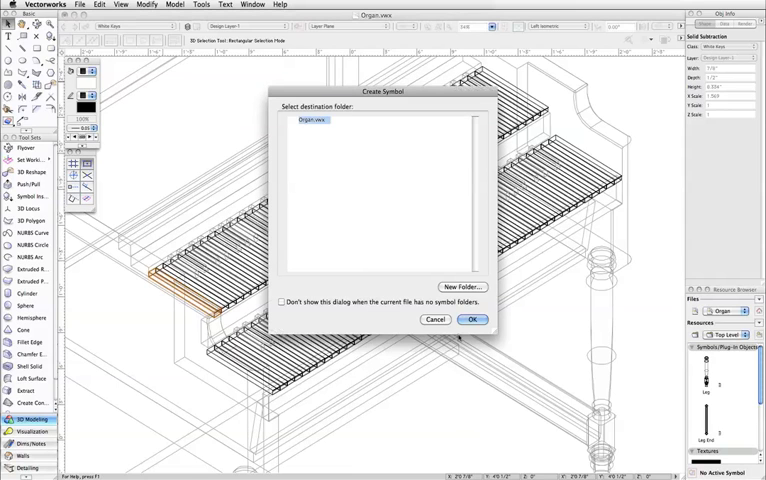
{"action": "left_click", "coordinate": [472, 320]}
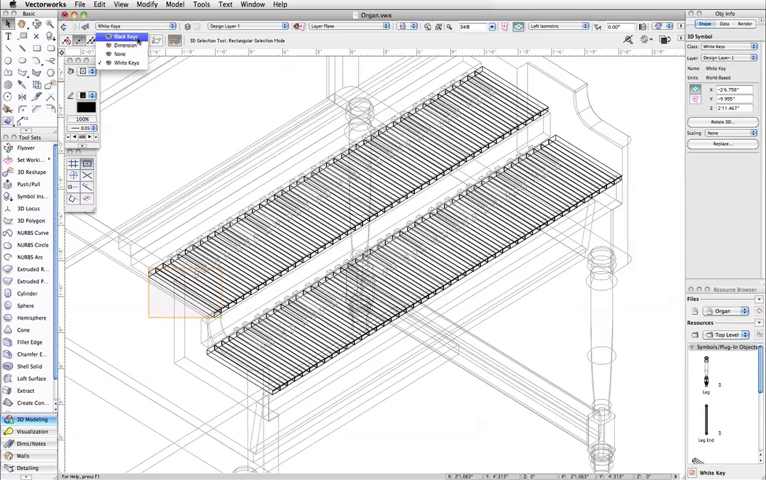
- Shade the model solid, then make one black key a symbol named Black Key
{"action": "left_click", "coordinate": [126, 36]}
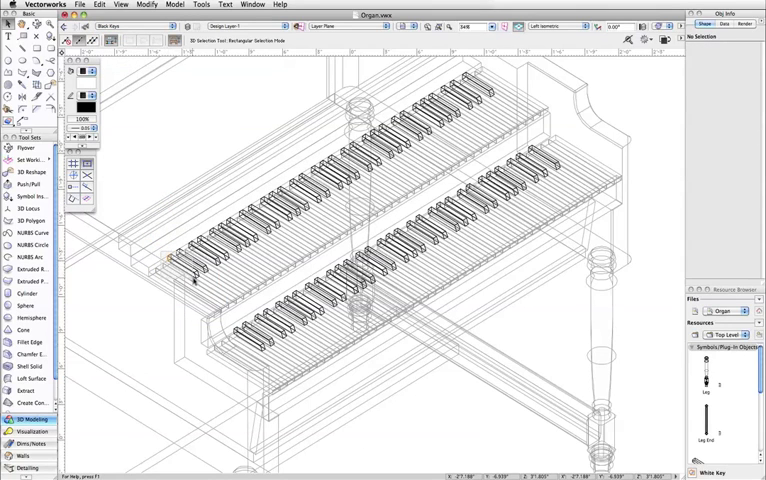
{"action": "left_click", "coordinate": [180, 270]}
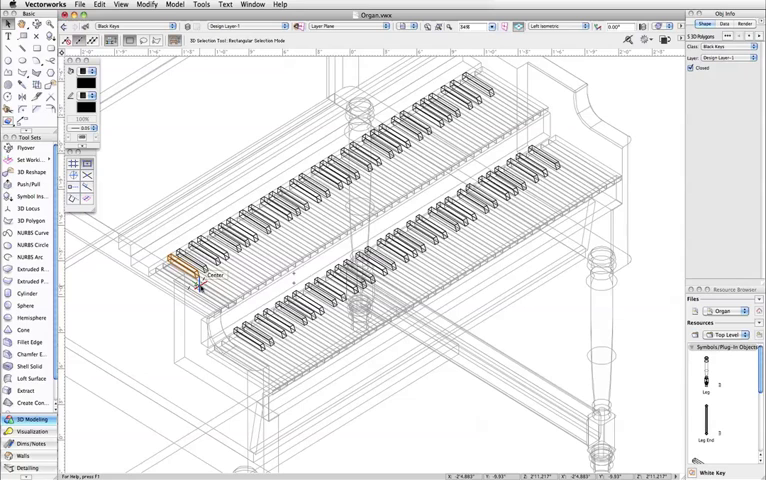
{"action": "left_click", "coordinate": [148, 4]}
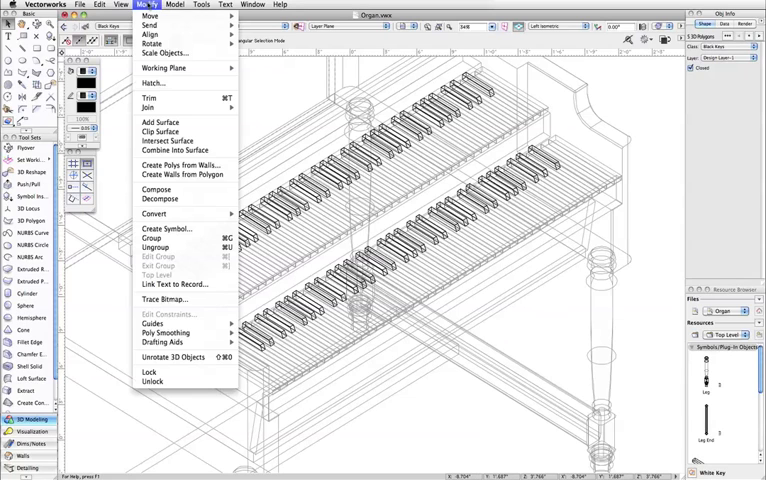
{"action": "mouse_move", "coordinate": [168, 228]}
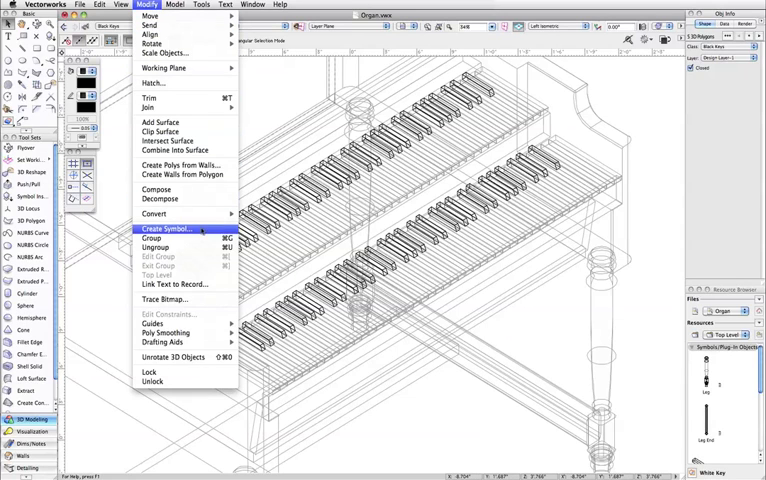
{"action": "left_click", "coordinate": [164, 232]}
{"action": "type", "text": "Black Key"}
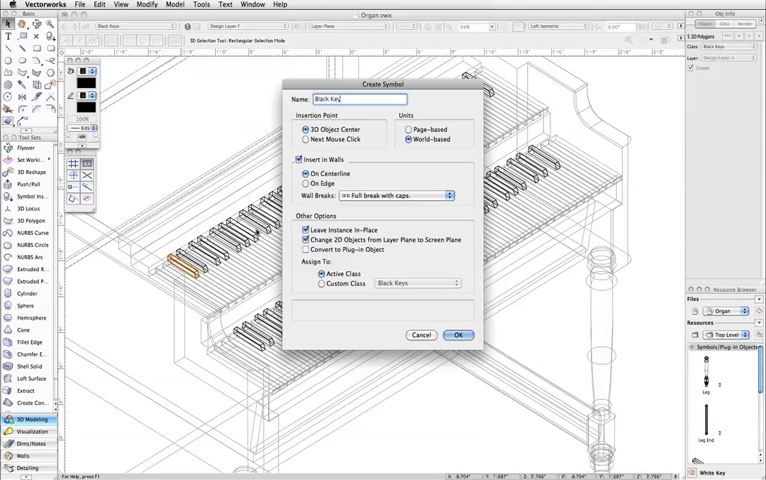
{"action": "left_click", "coordinate": [306, 230]}
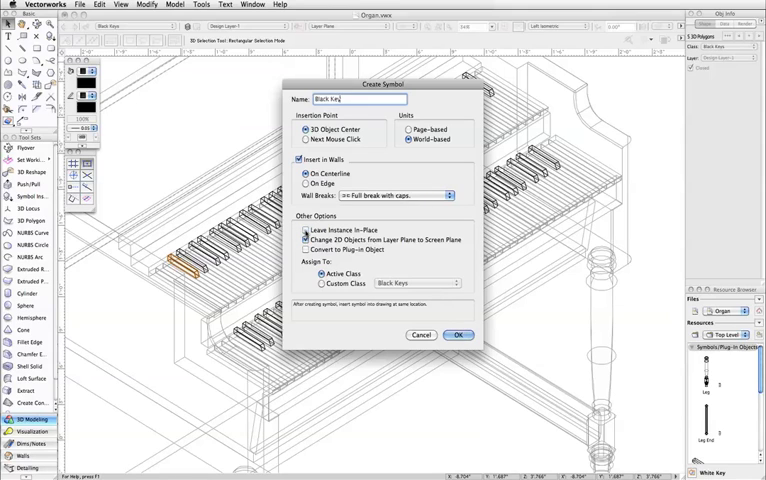
{"action": "left_click", "coordinate": [458, 334]}
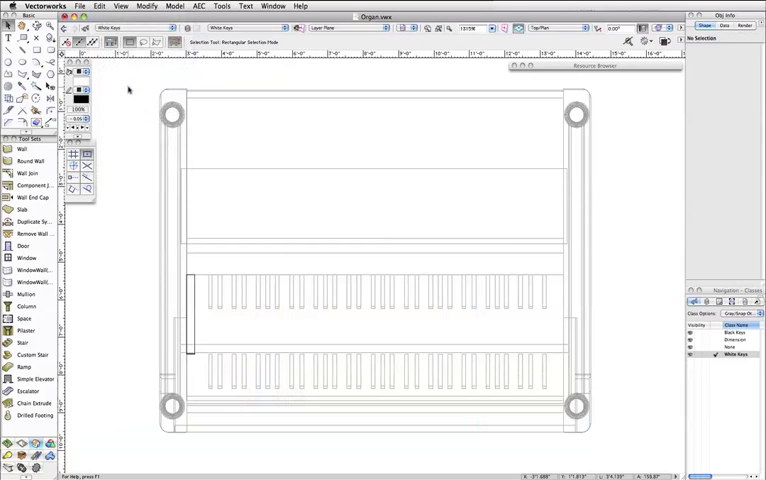
- Duplicate Array the leftmost white key as a linear Cartesian-offset row across the lower keyboard
{"action": "left_click", "coordinate": [190, 316]}
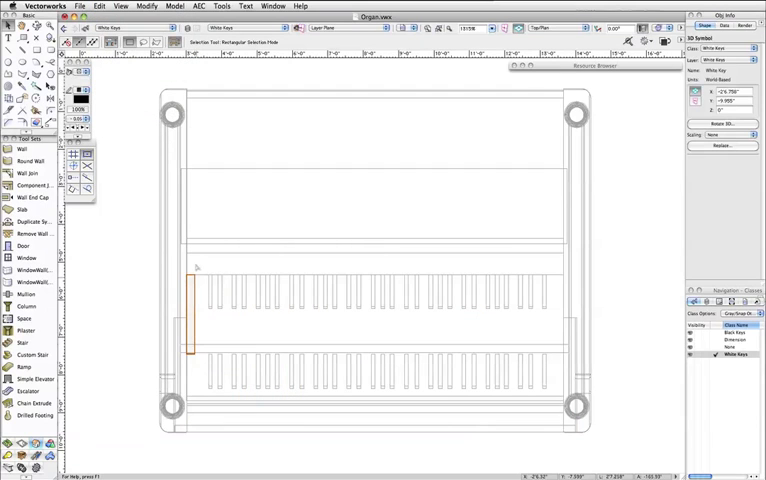
{"action": "left_click", "coordinate": [100, 6]}
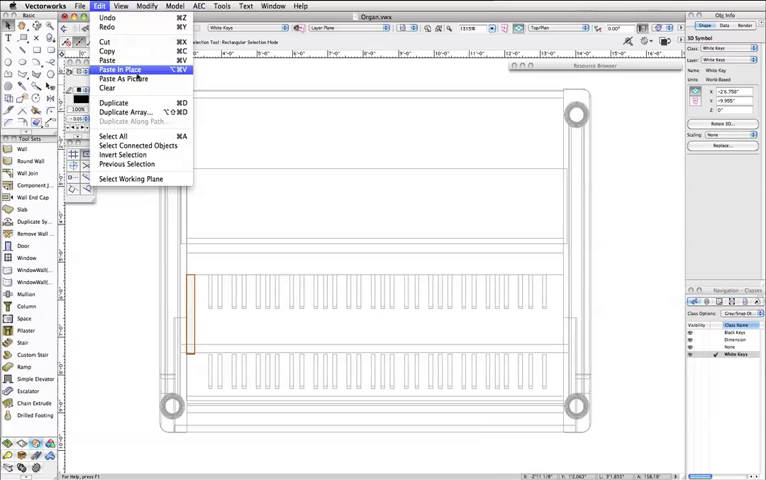
{"action": "left_click", "coordinate": [120, 112]}
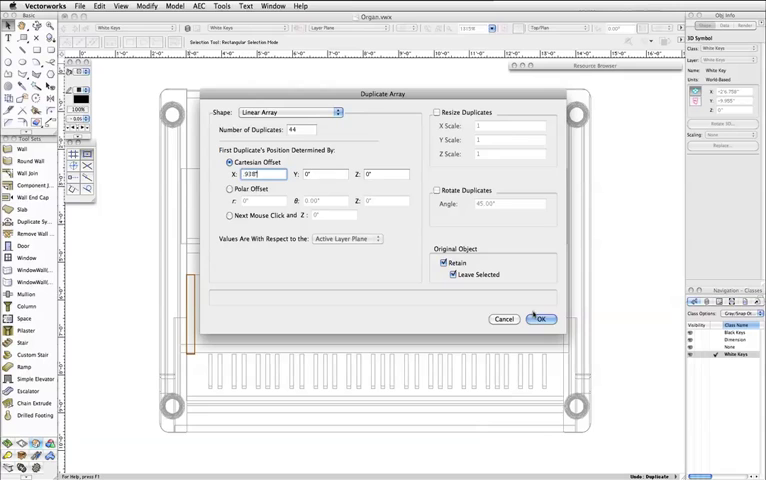
{"action": "left_click", "coordinate": [540, 320]}
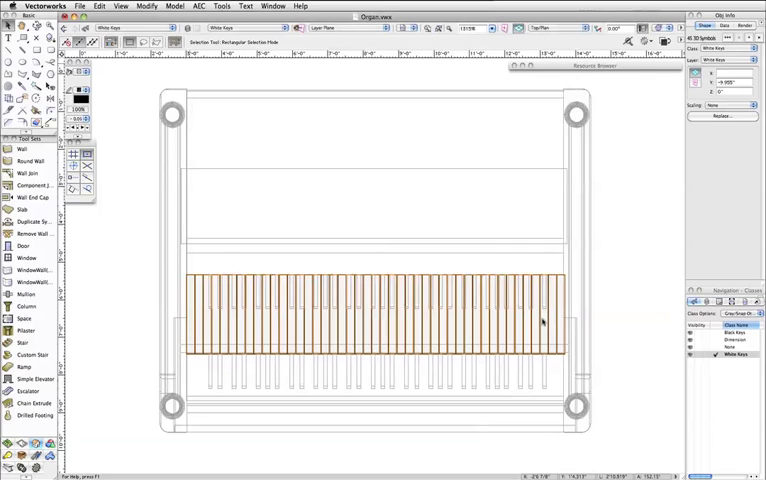